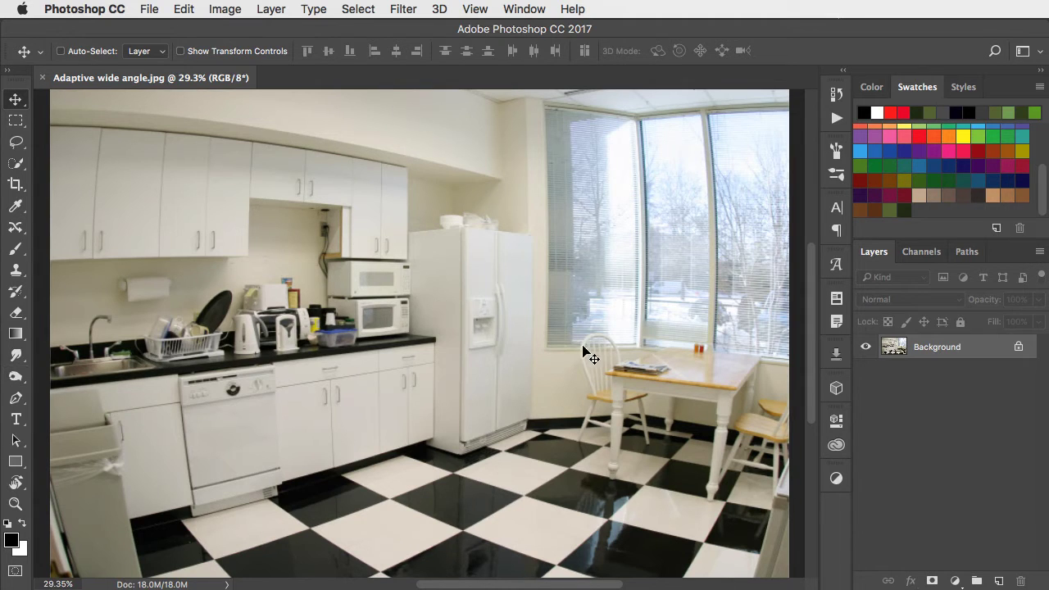
Step: Show the Filter menu listing the available filters for the kitchen photo
{"action": "left_click", "coordinate": [403, 10]}
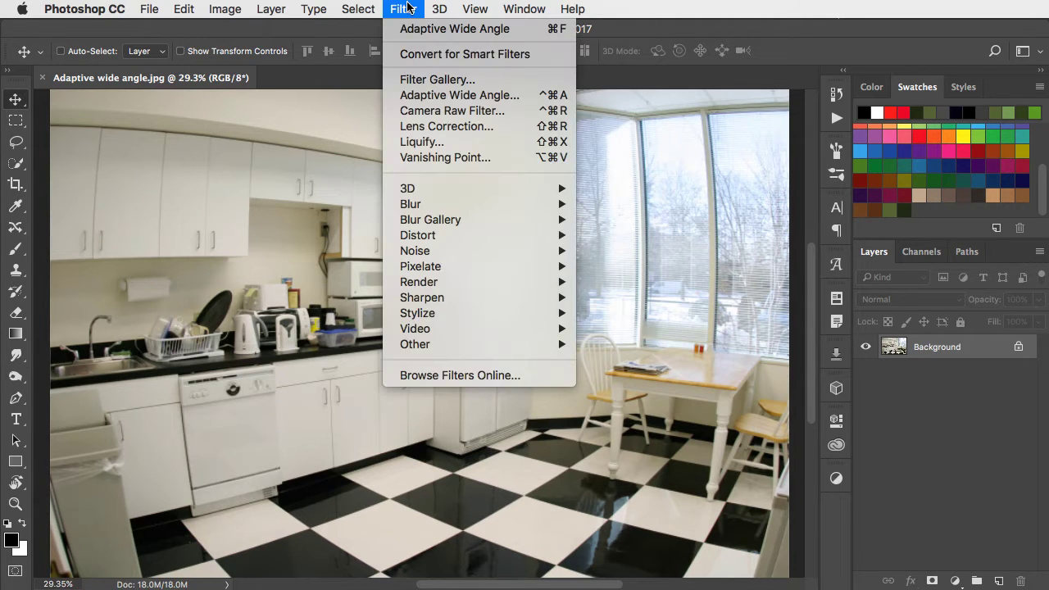
{"action": "mouse_move", "coordinate": [460, 96]}
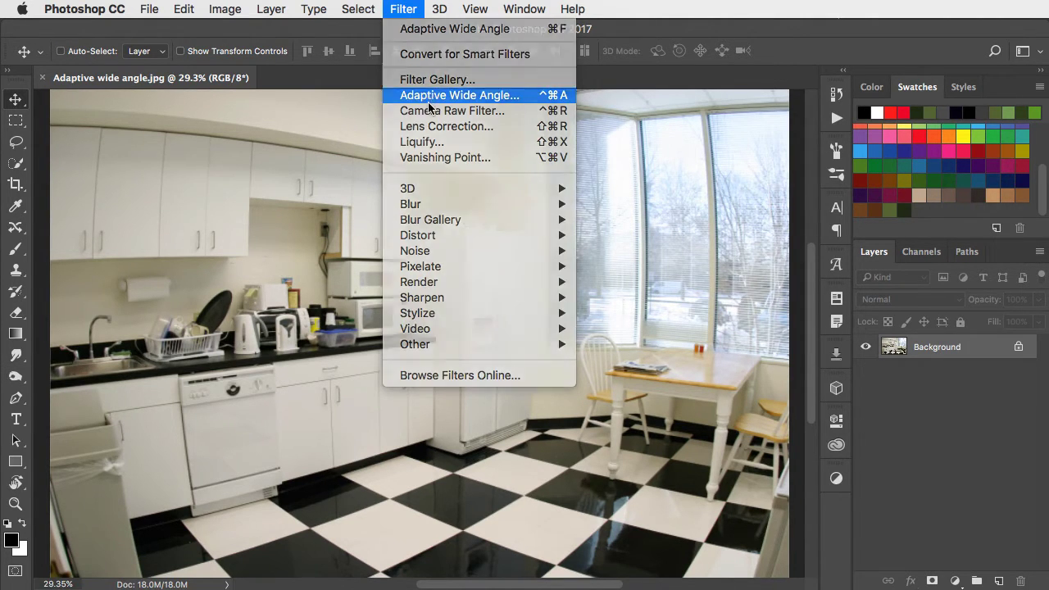
Step: Start Adaptive Wide Angle and draw a constraint along the upper cabinets' top edge
{"action": "left_click", "coordinate": [459, 95]}
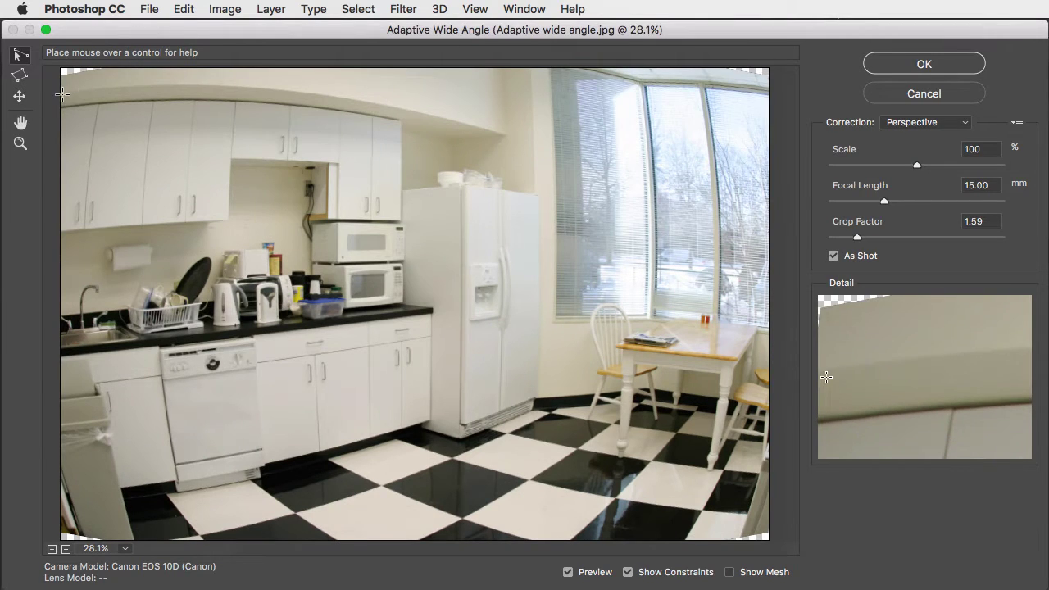
{"action": "left_click_drag", "start_coordinate": [62, 94], "coordinate": [410, 94]}
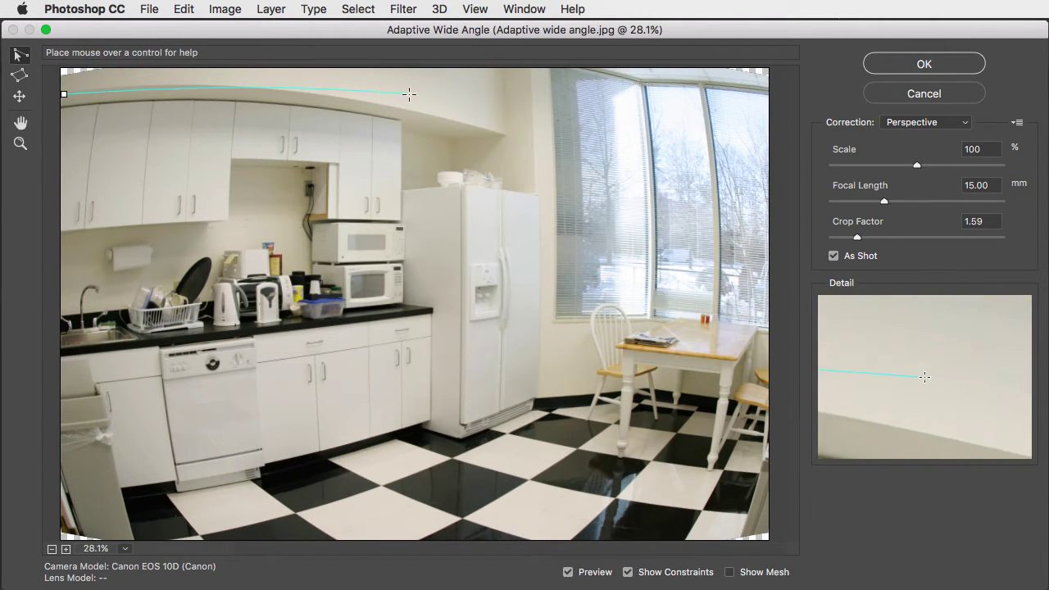
{"action": "left_click_drag", "start_coordinate": [410, 93], "coordinate": [505, 135]}
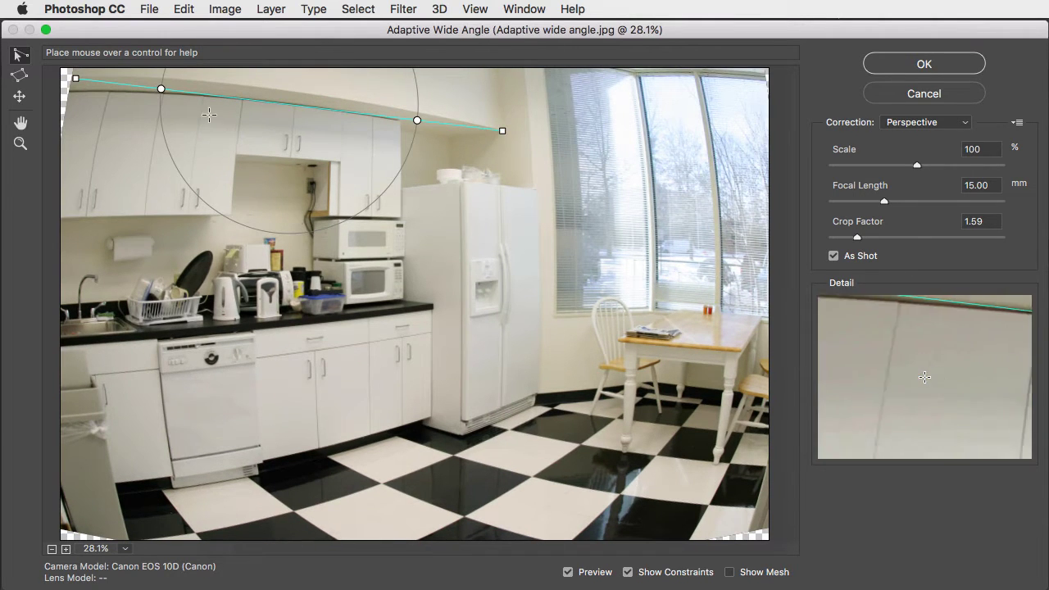
Step: Set the Correction type to Fisheye
{"action": "left_click", "coordinate": [926, 122]}
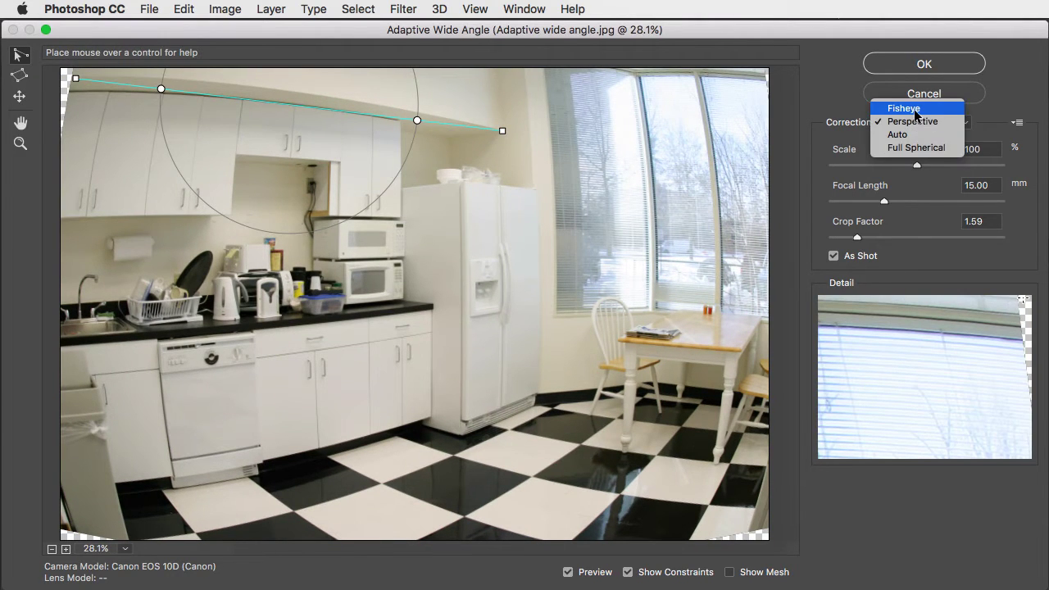
{"action": "left_click", "coordinate": [906, 108]}
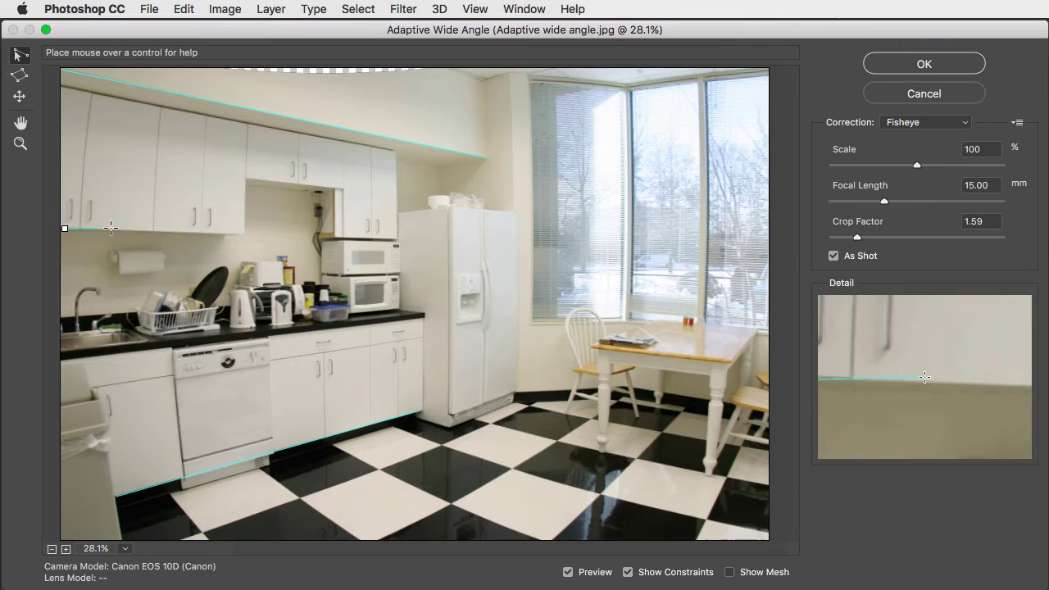
Step: Straighten another cabinet edge and add a vertical constraint along the window frame
{"action": "left_click_drag", "start_coordinate": [111, 228], "coordinate": [397, 240]}
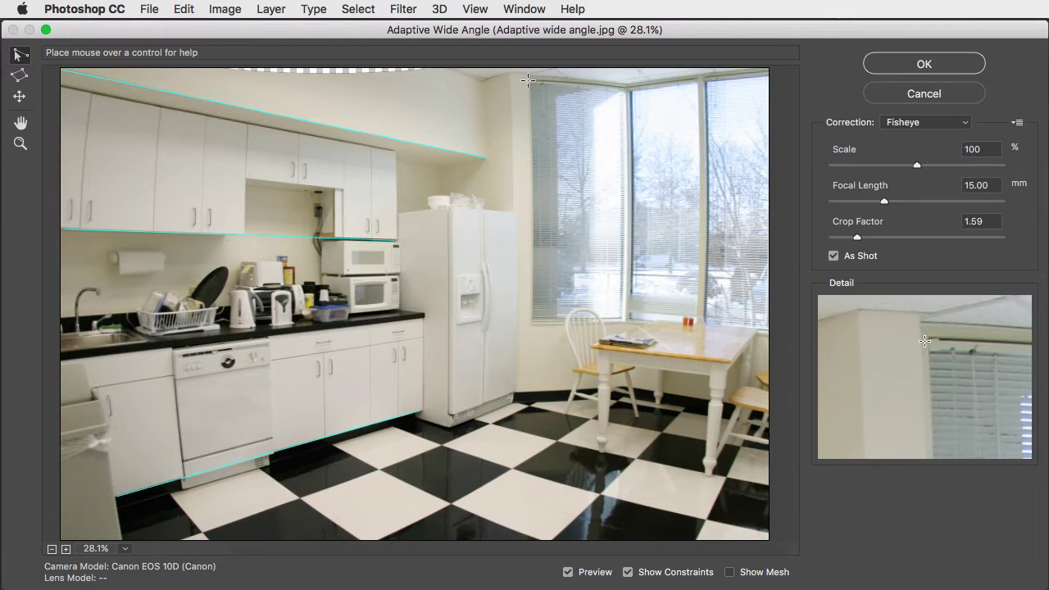
{"action": "left_click_drag", "start_coordinate": [528, 81], "coordinate": [541, 285]}
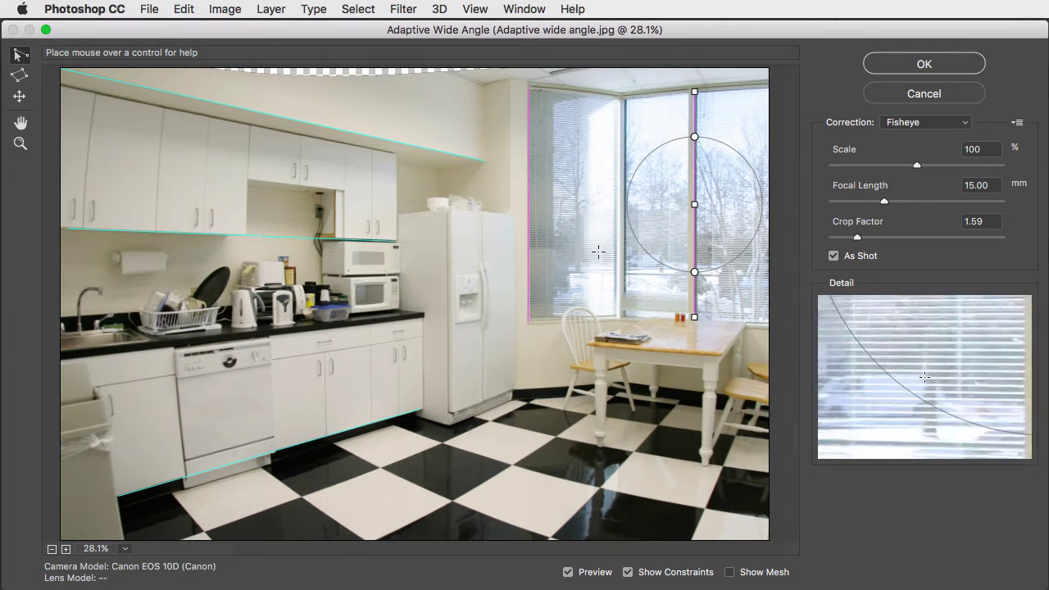
{"action": "mouse_move", "coordinate": [96, 94]}
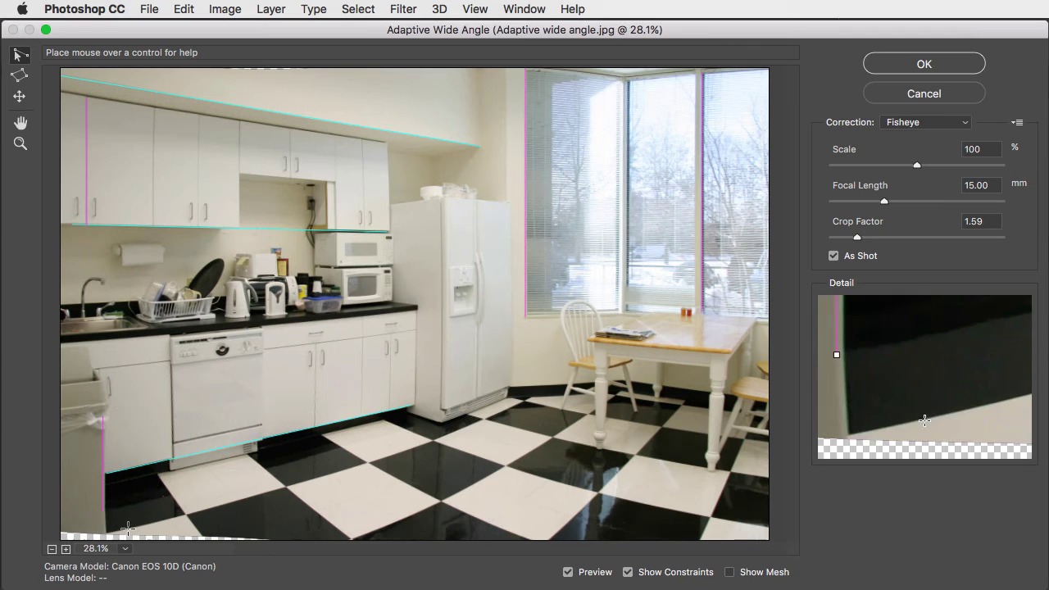
Step: Add a constraint line along the floor-tile edge beside the table
{"action": "left_click_drag", "start_coordinate": [393, 410], "coordinate": [528, 398]}
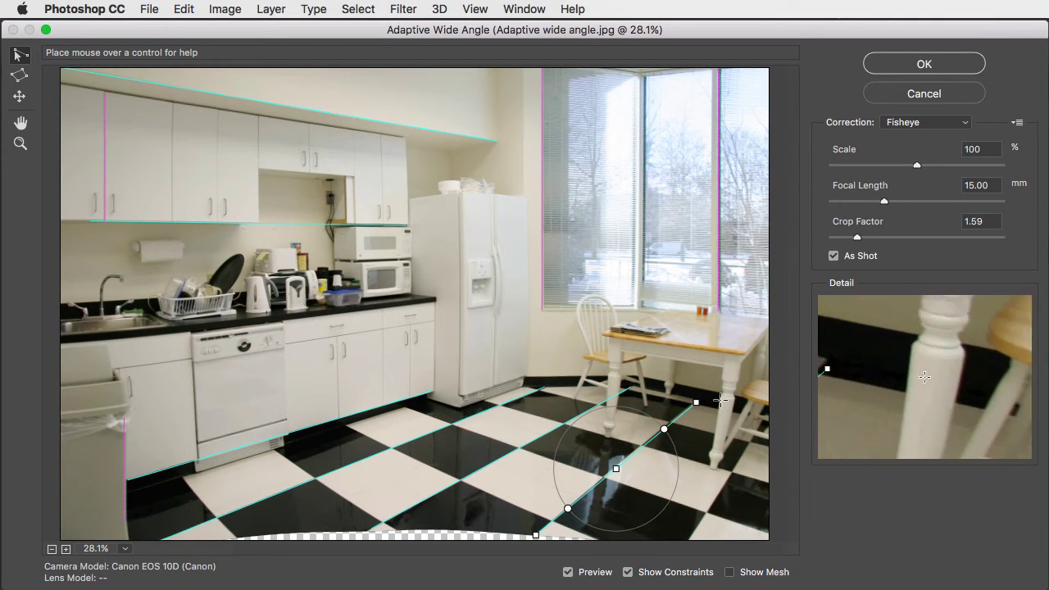
{"action": "mouse_move", "coordinate": [731, 360]}
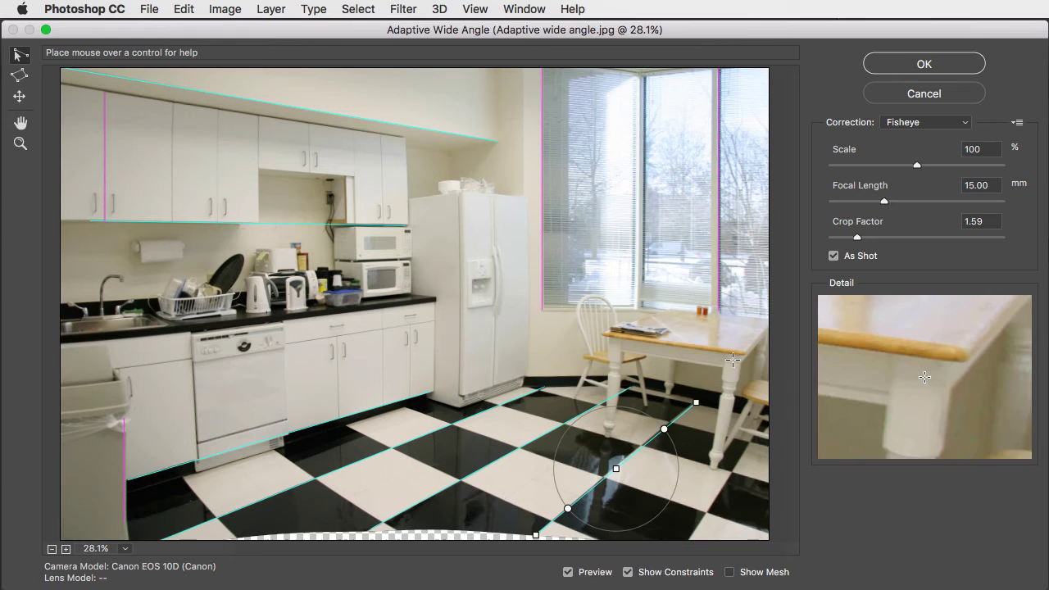
Step: Make the table legs vertical and apply the correction with OK
{"action": "left_click_drag", "start_coordinate": [733, 359], "coordinate": [712, 469]}
{"action": "type", "text": "103"}
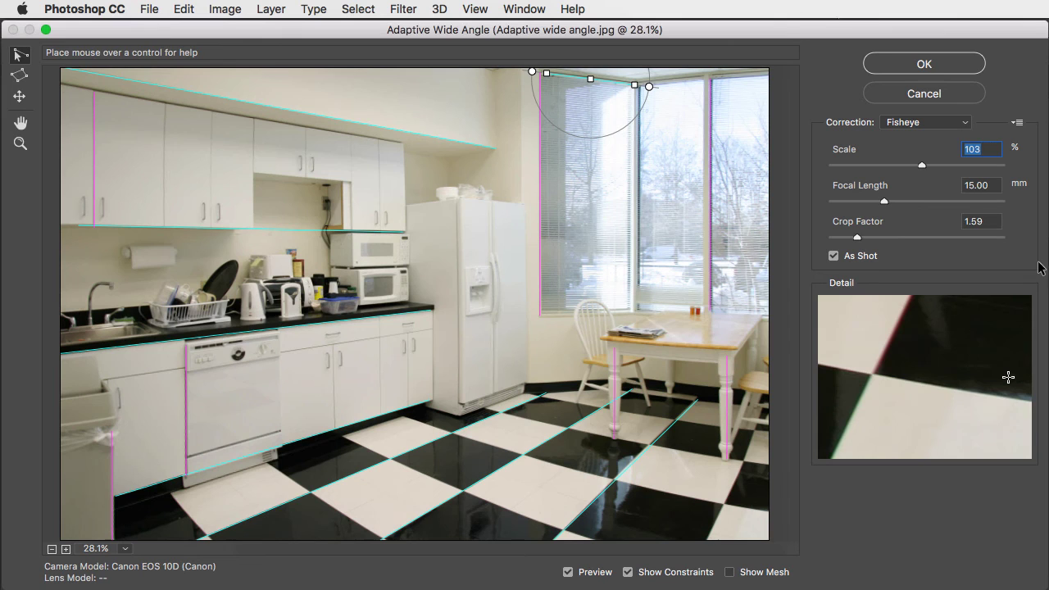
{"action": "left_click", "coordinate": [925, 63]}
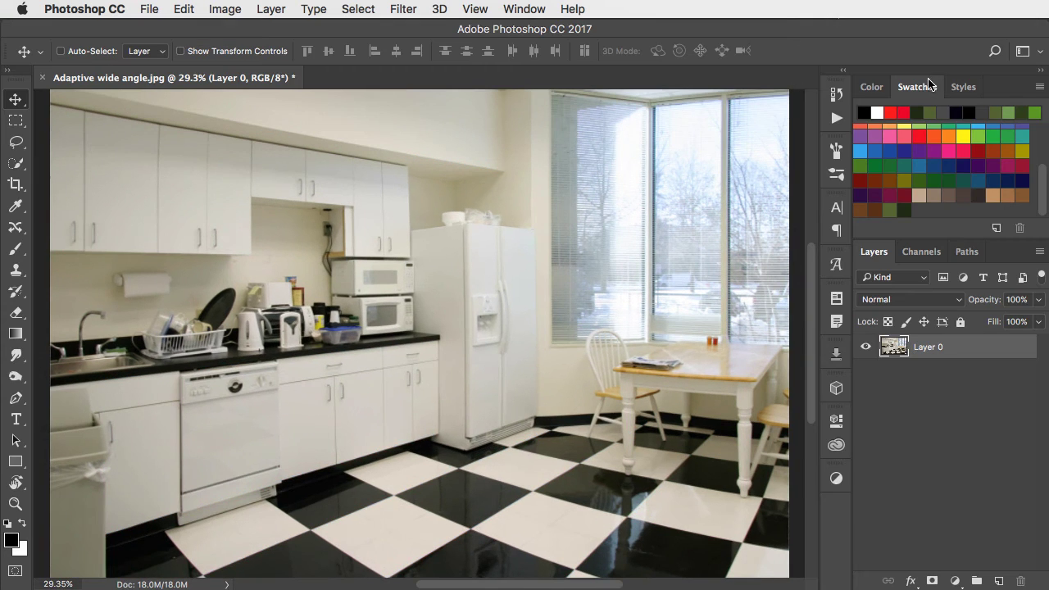